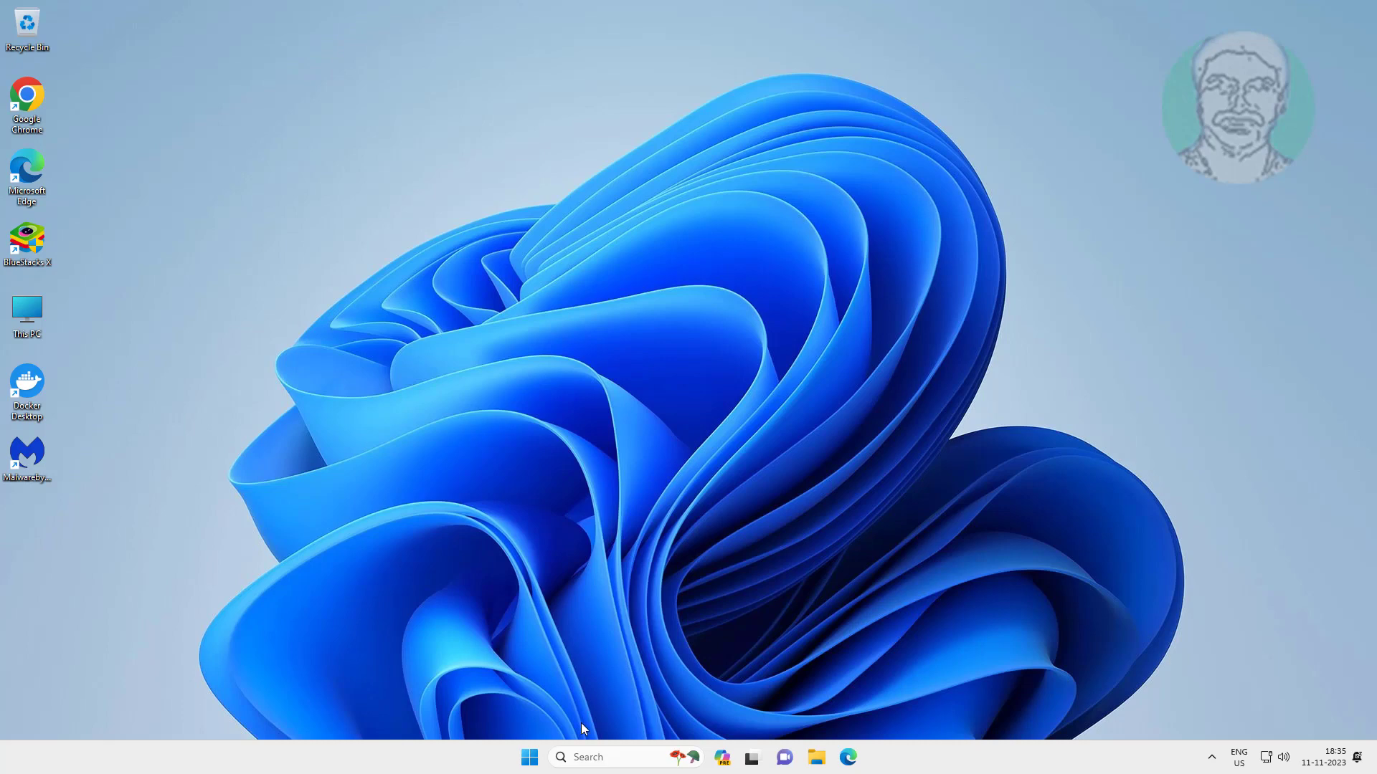
Step: Search for cmd and run Command Prompt as administrator
left_click(606, 757)
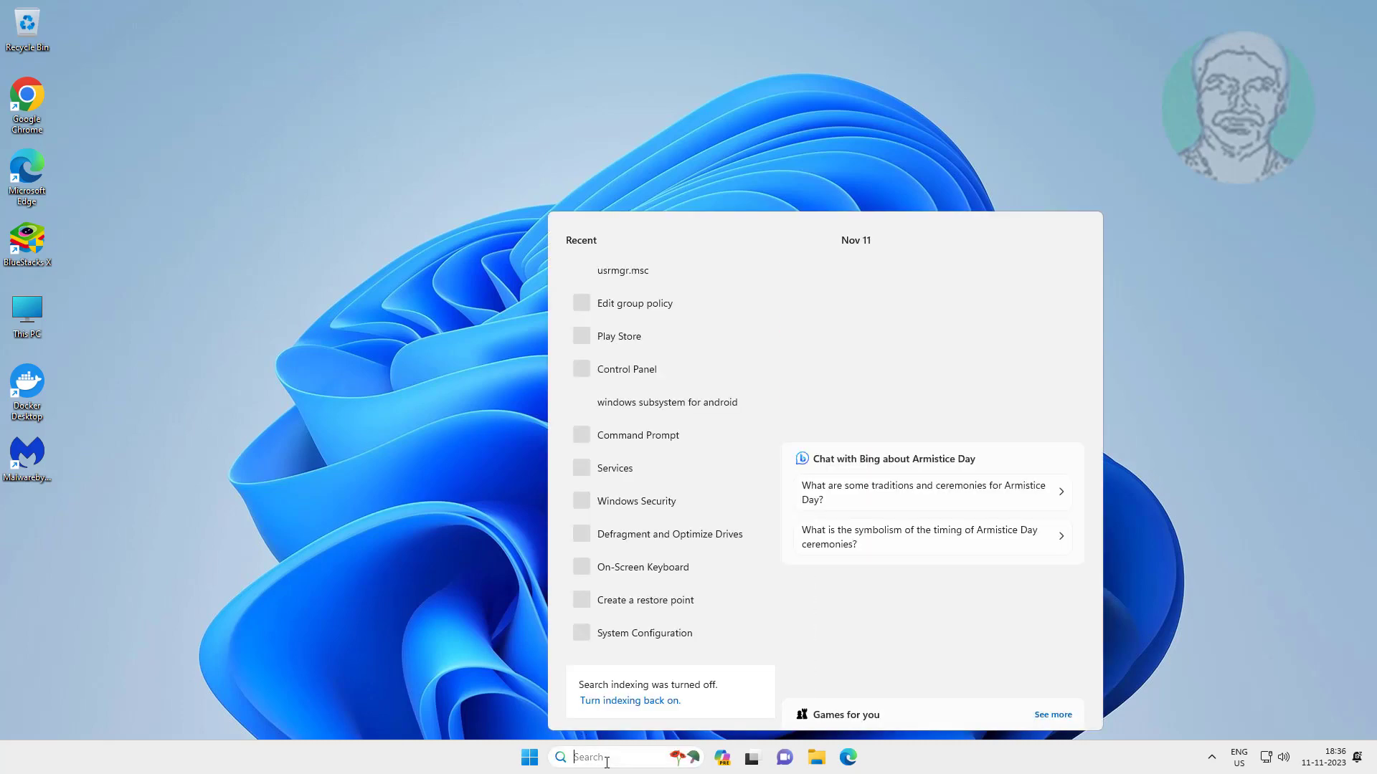
type("cm")
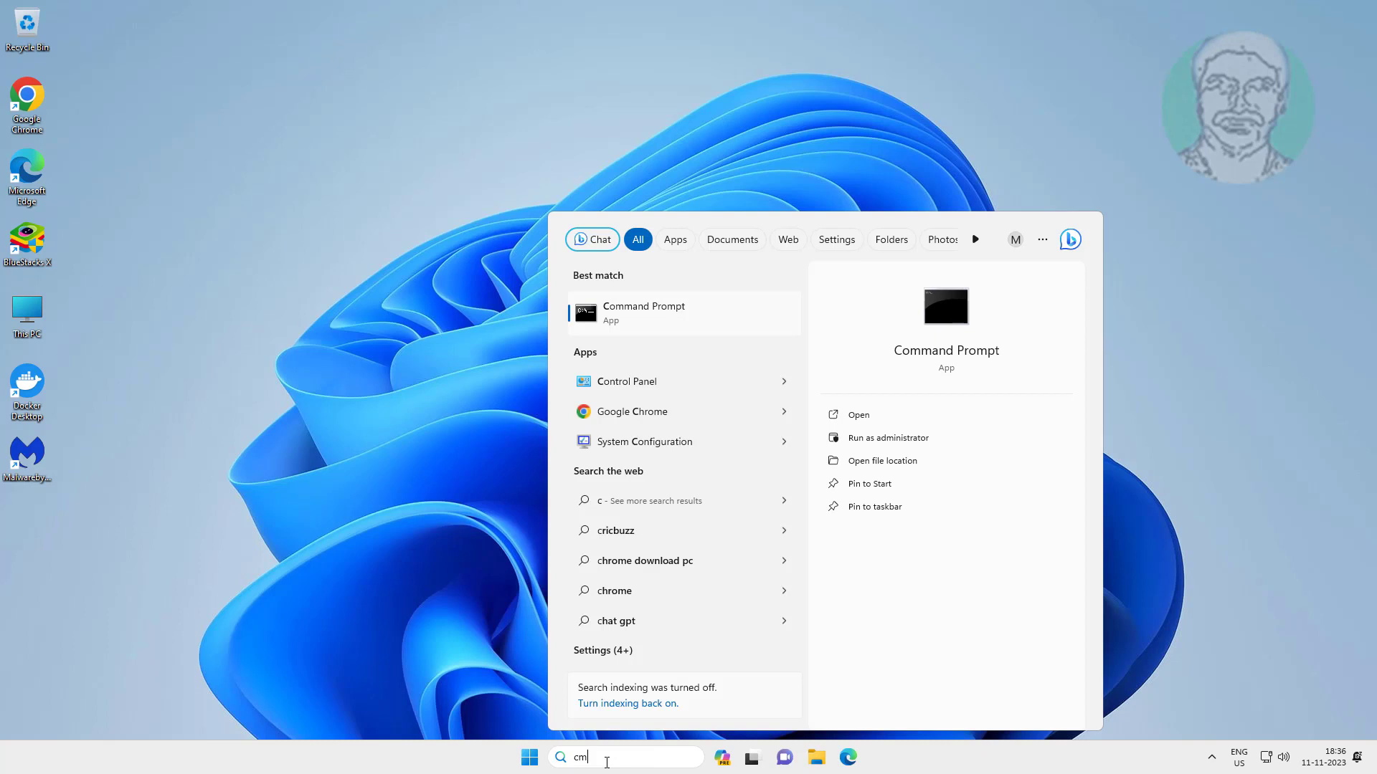
right_click(644, 312)
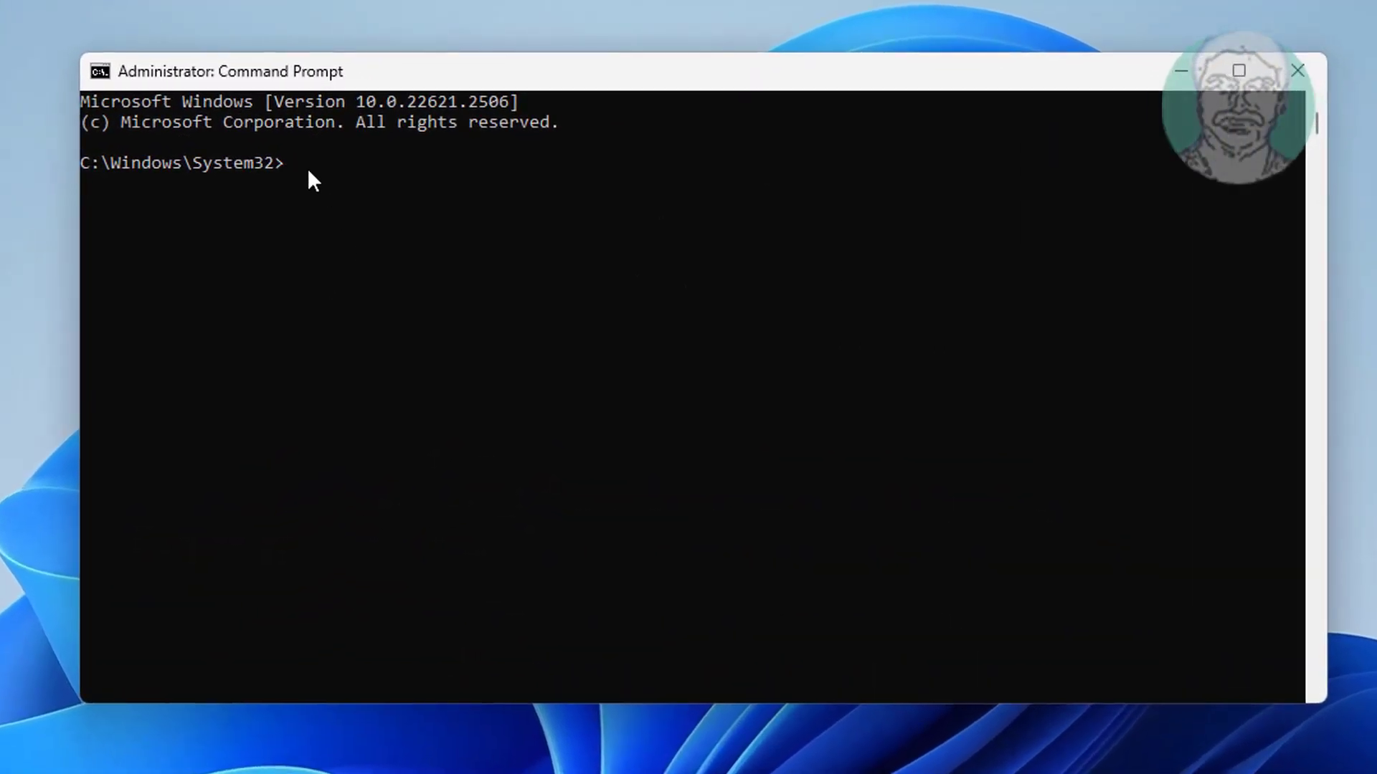
Step: From LocalService's Microsoft folder, takeown NGC recursively, rename it NGC1.old, and exit
type("cd /d C:\\Windows\\ServiceProfiles\\LocalService\\AppData\\Local\\Microsoft")
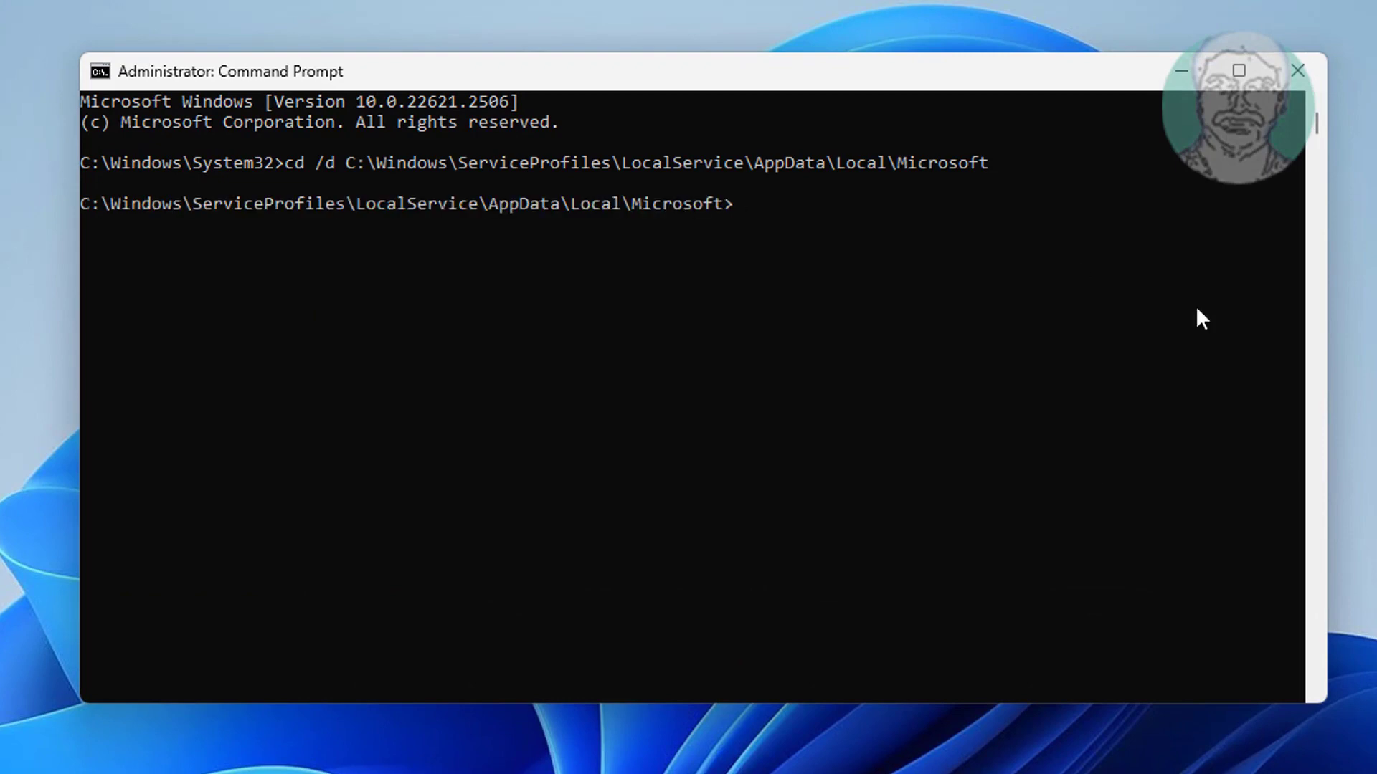
type("takeown /f NGC /r")
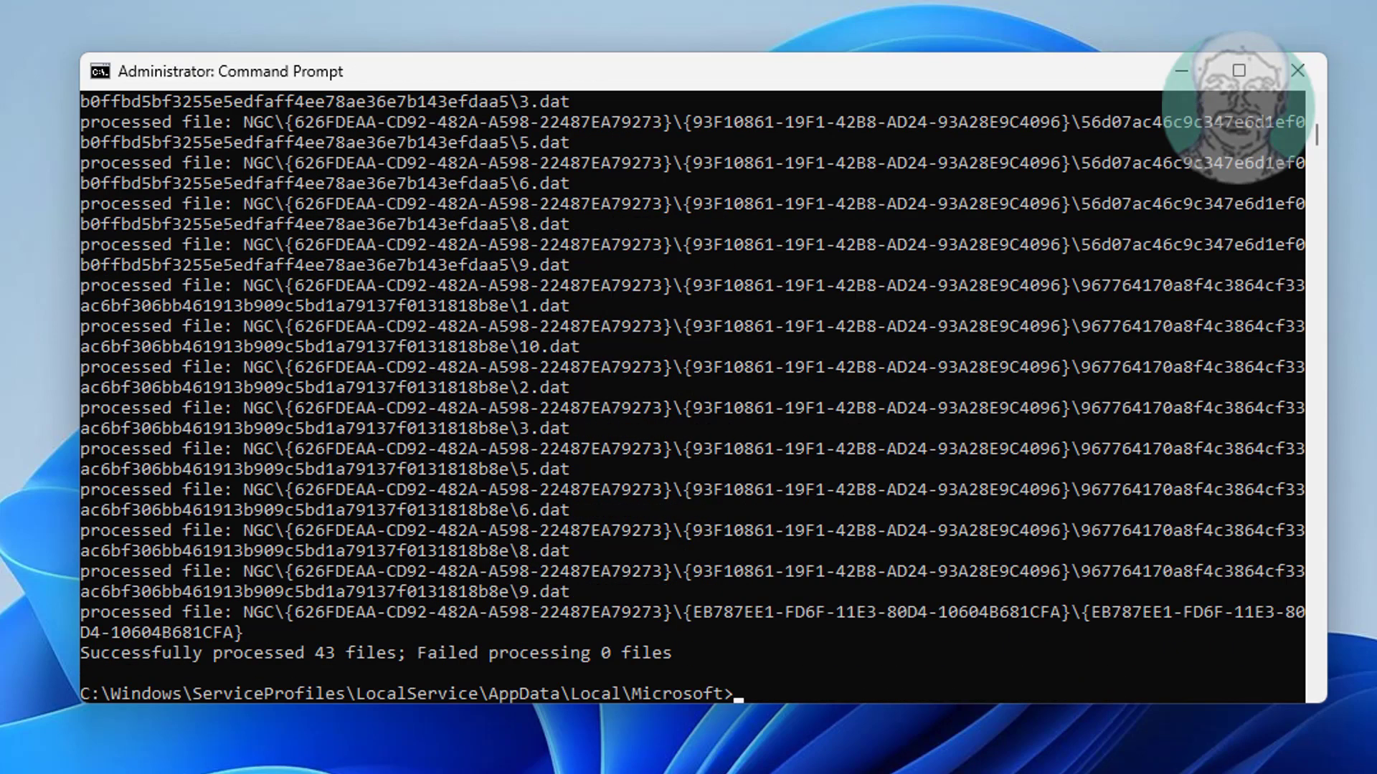
type("ren NGC NGC1.old")
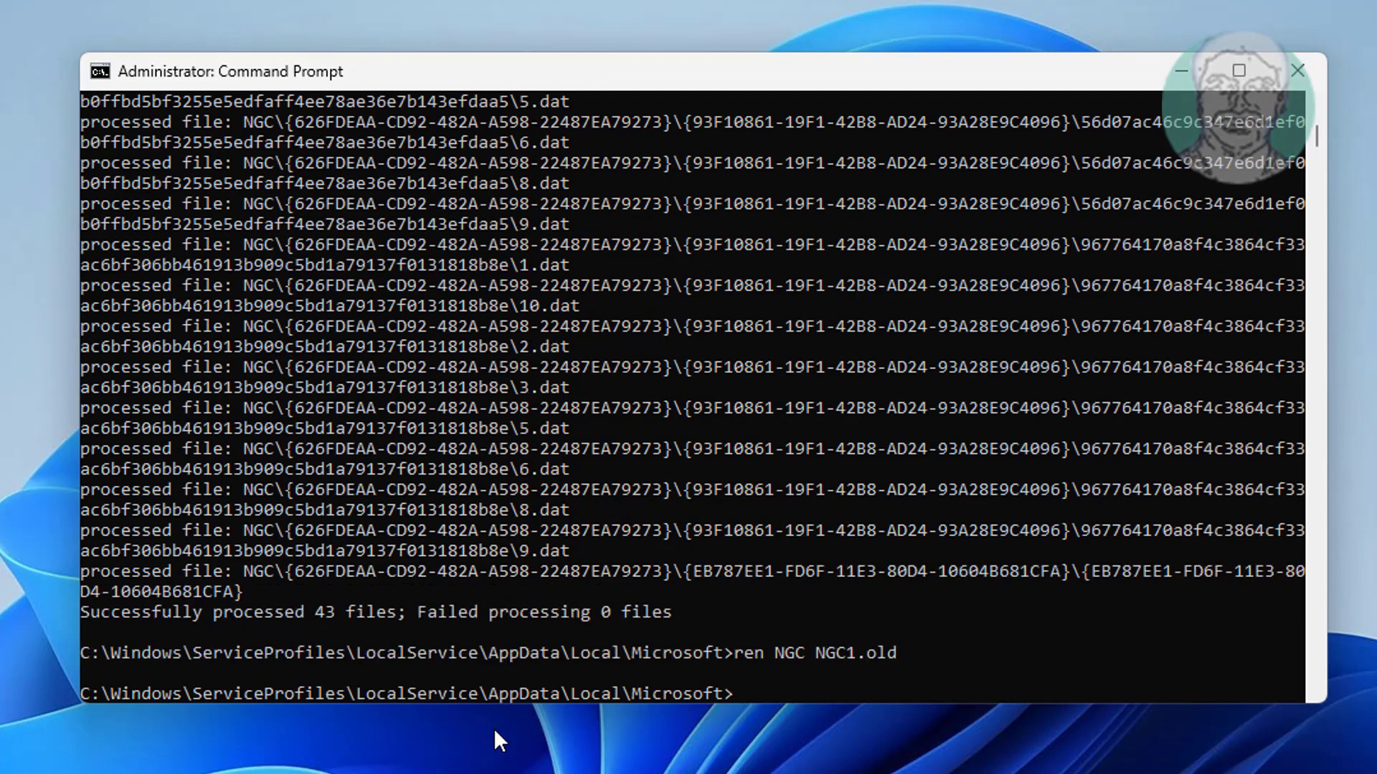
type("exit")
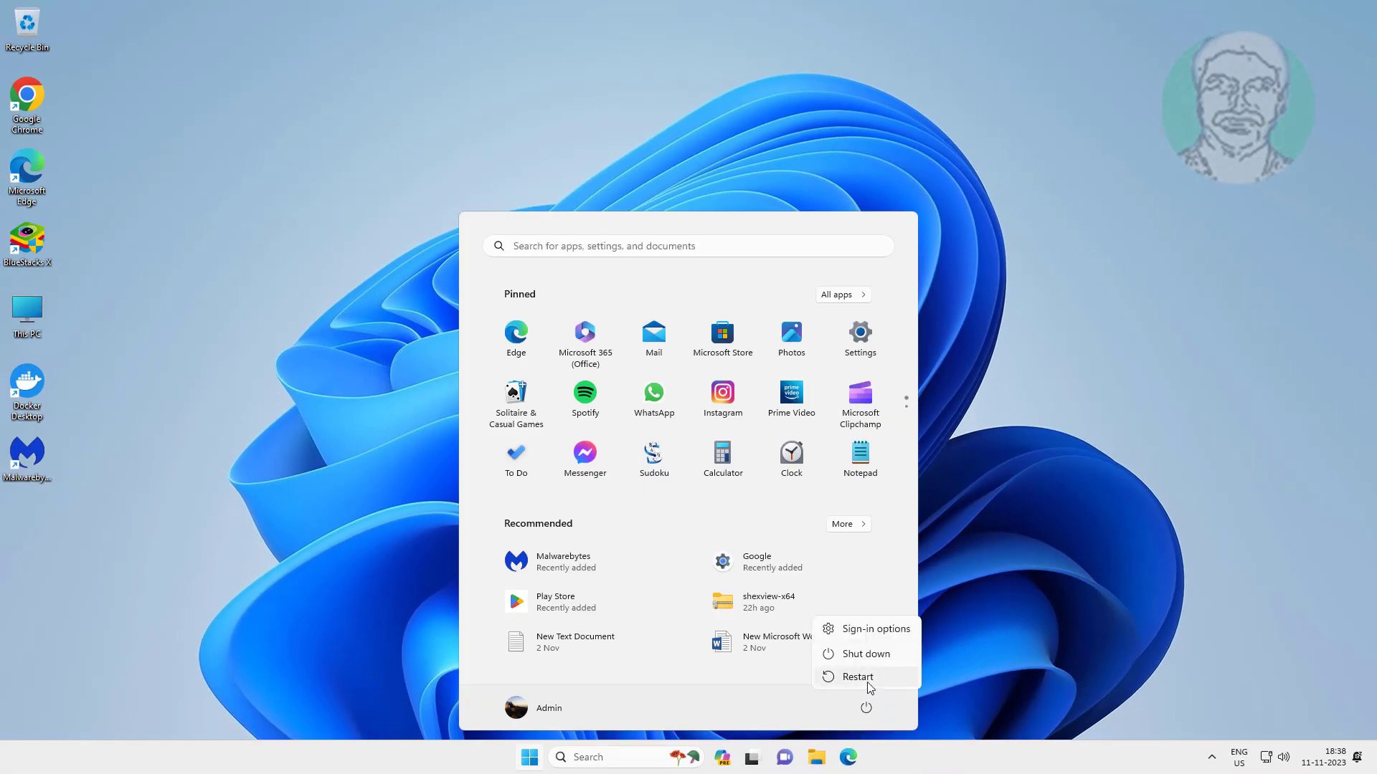
Step: Restart Windows and sign back in to the Admin account with its password
left_click(857, 676)
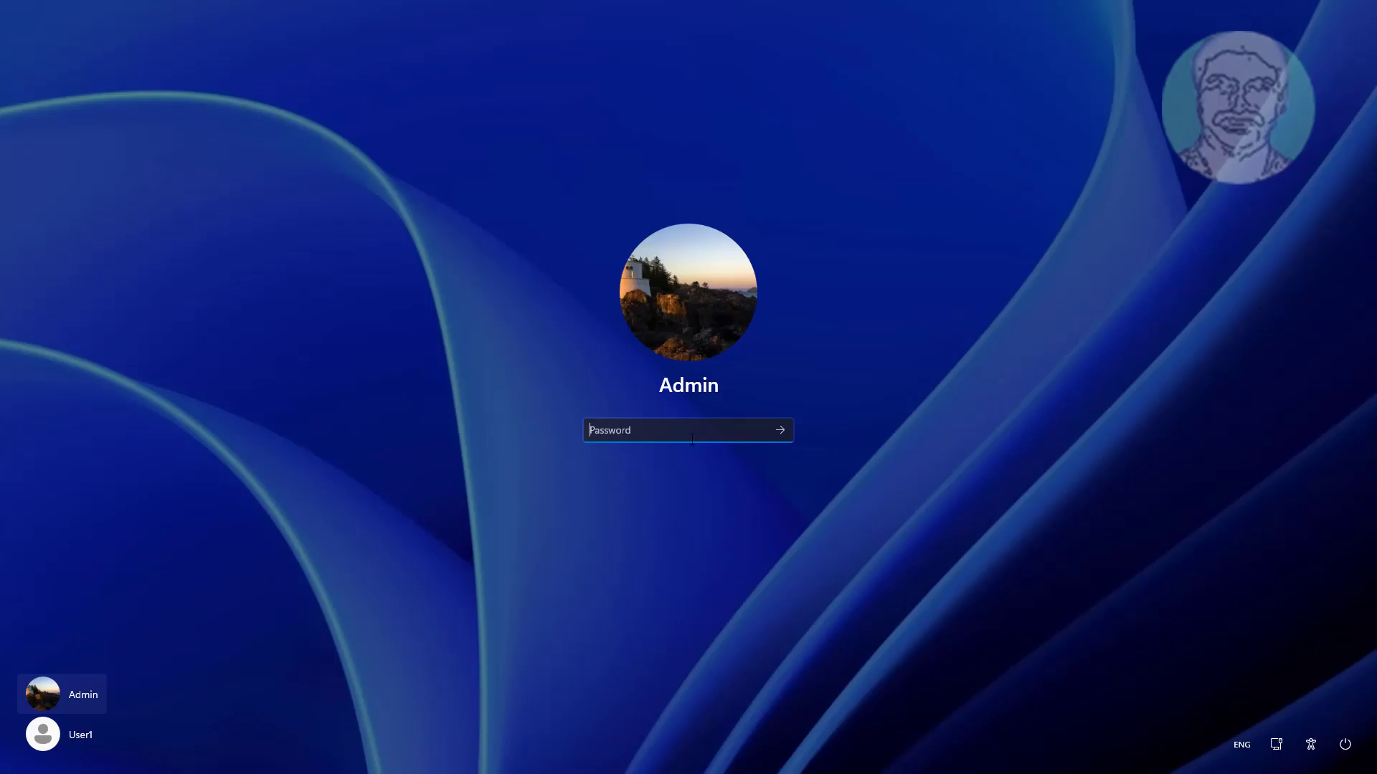
type("••••")
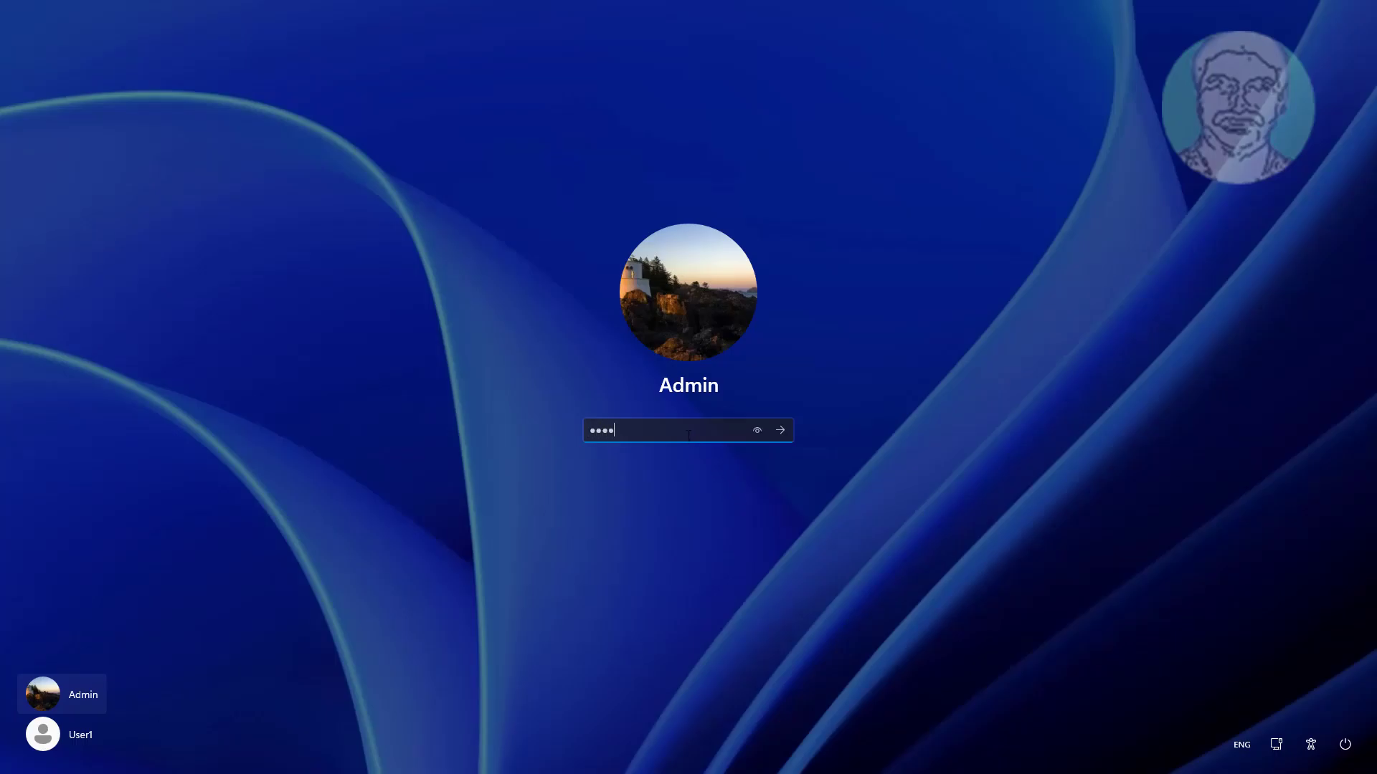
left_click(778, 430)
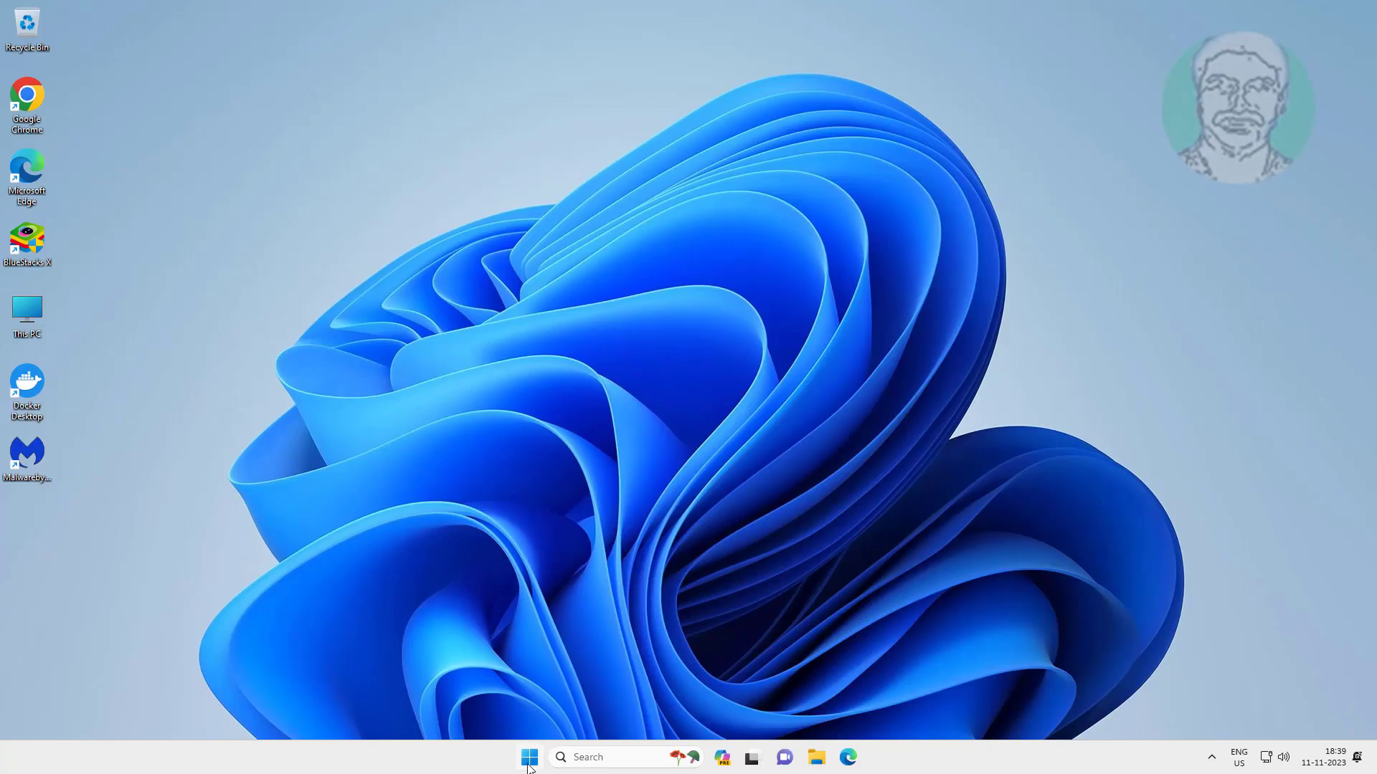
Step: Open Settings to Accounts > Sign-in options and expand PIN (Windows Hello)
left_click(529, 757)
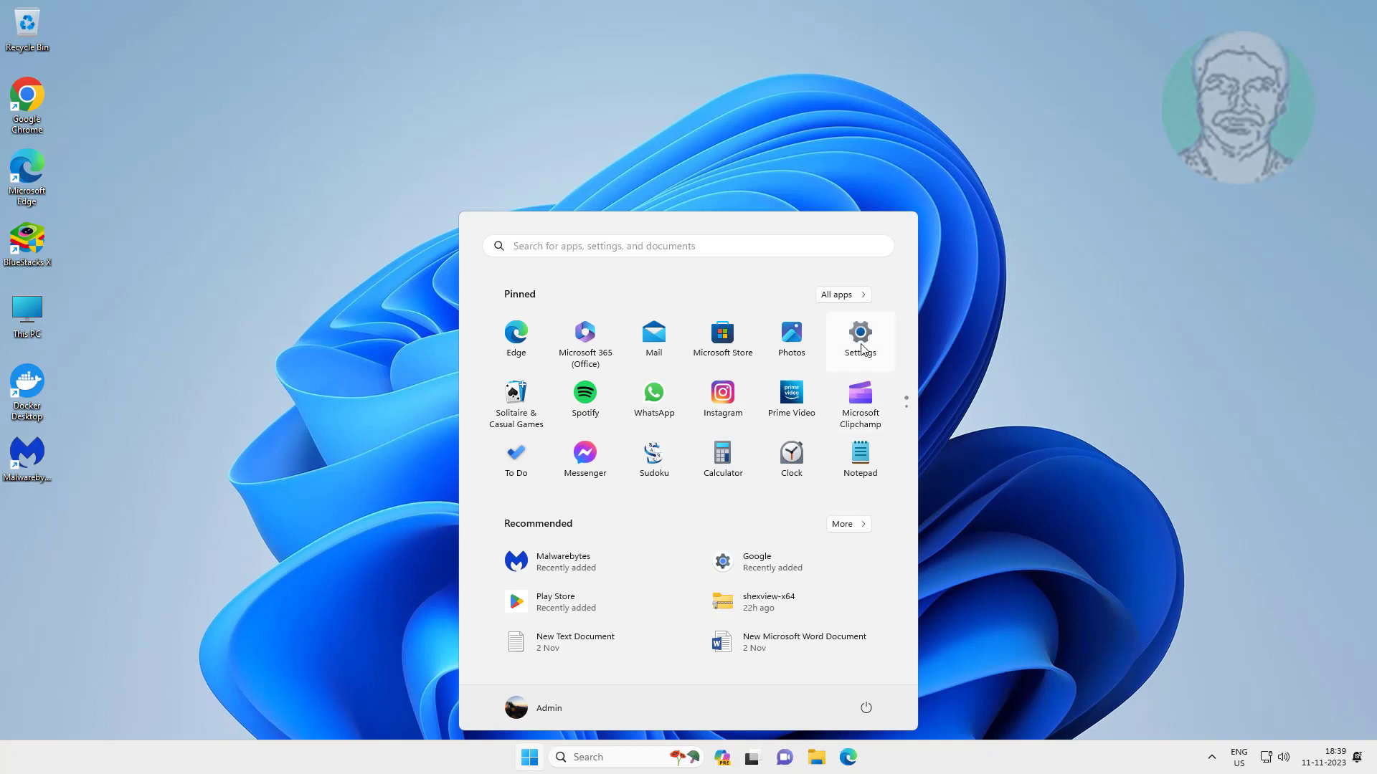
left_click(859, 333)
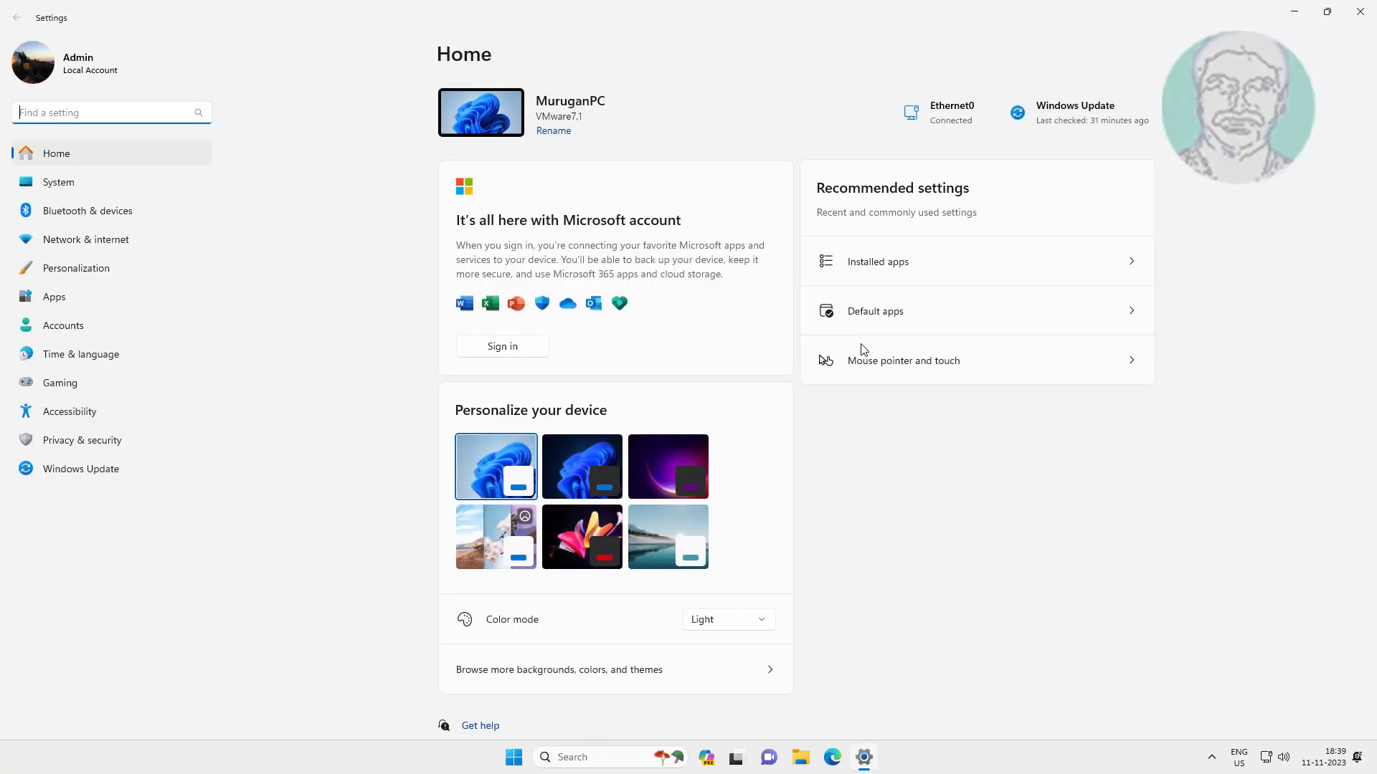
left_click(63, 325)
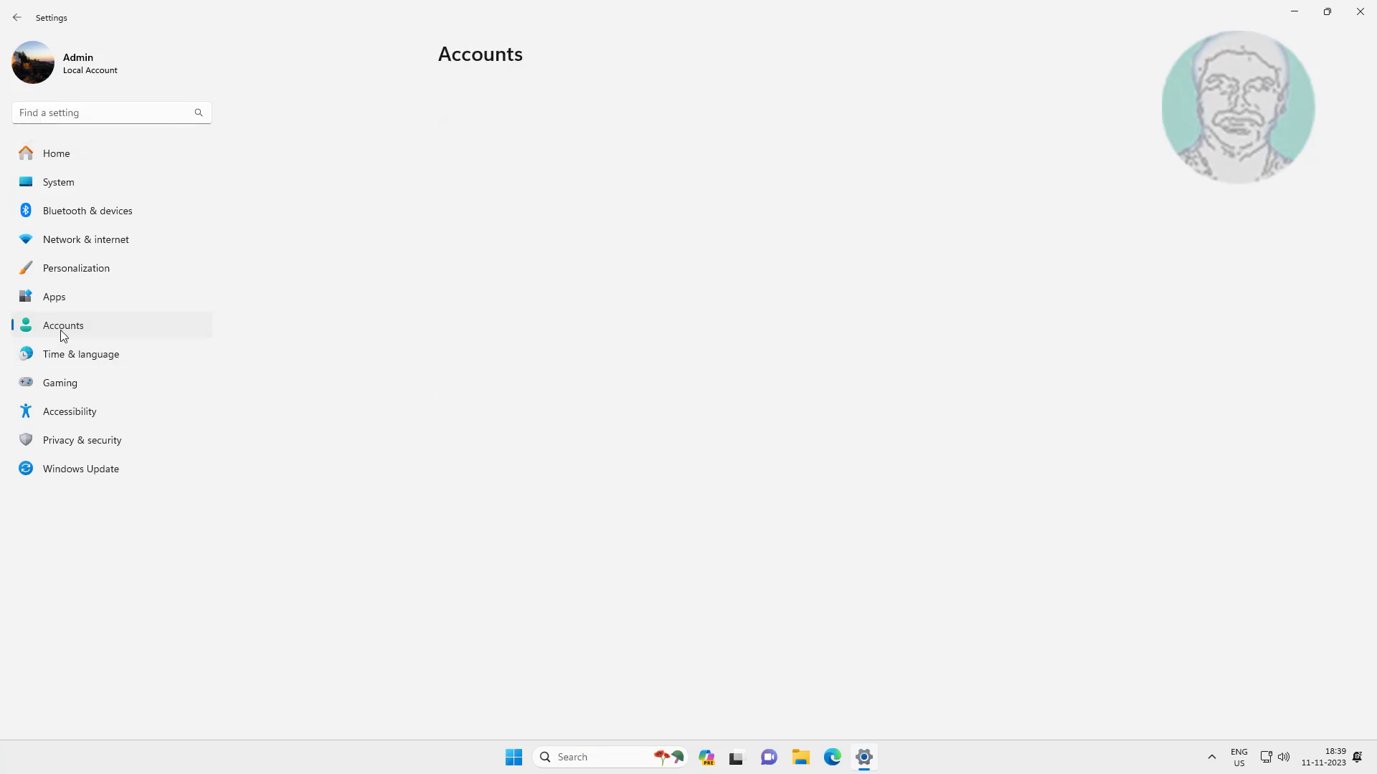
left_click(62, 324)
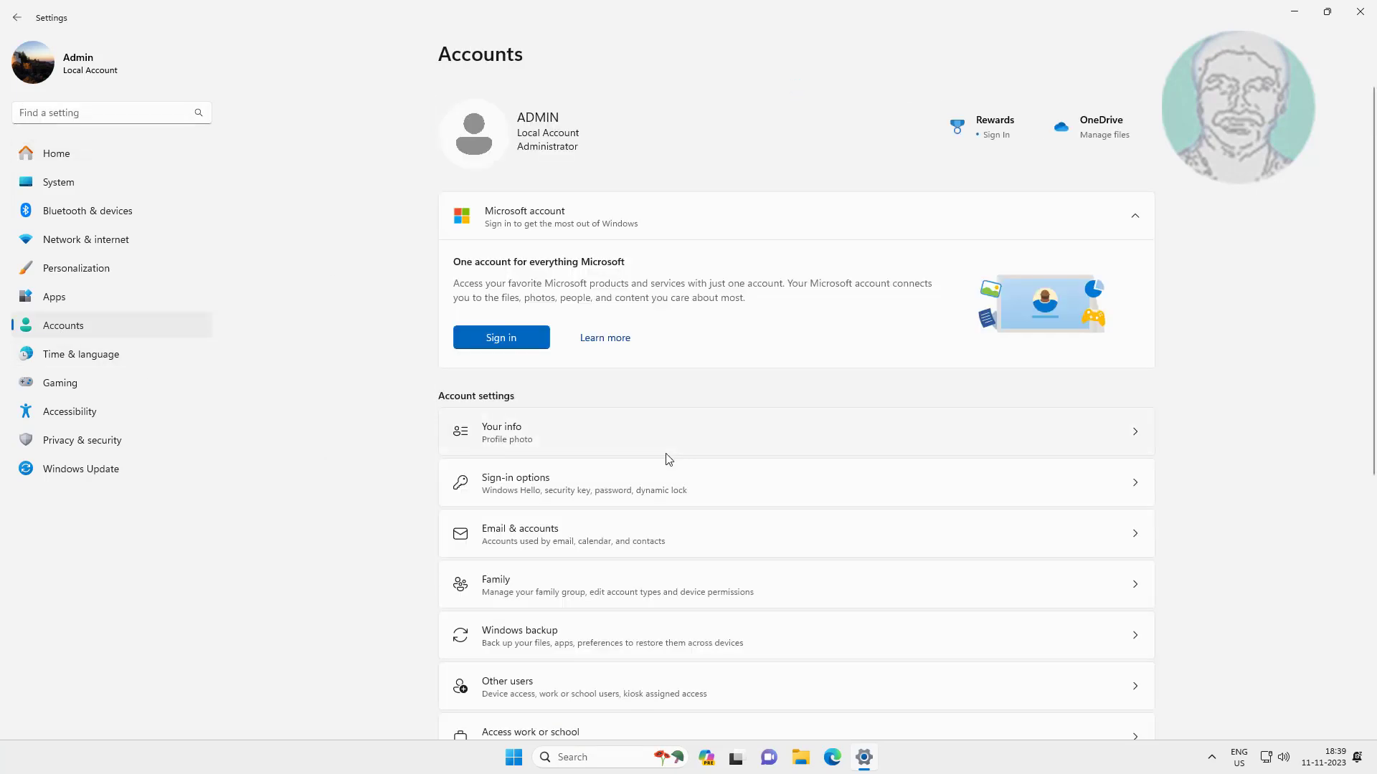
left_click(515, 482)
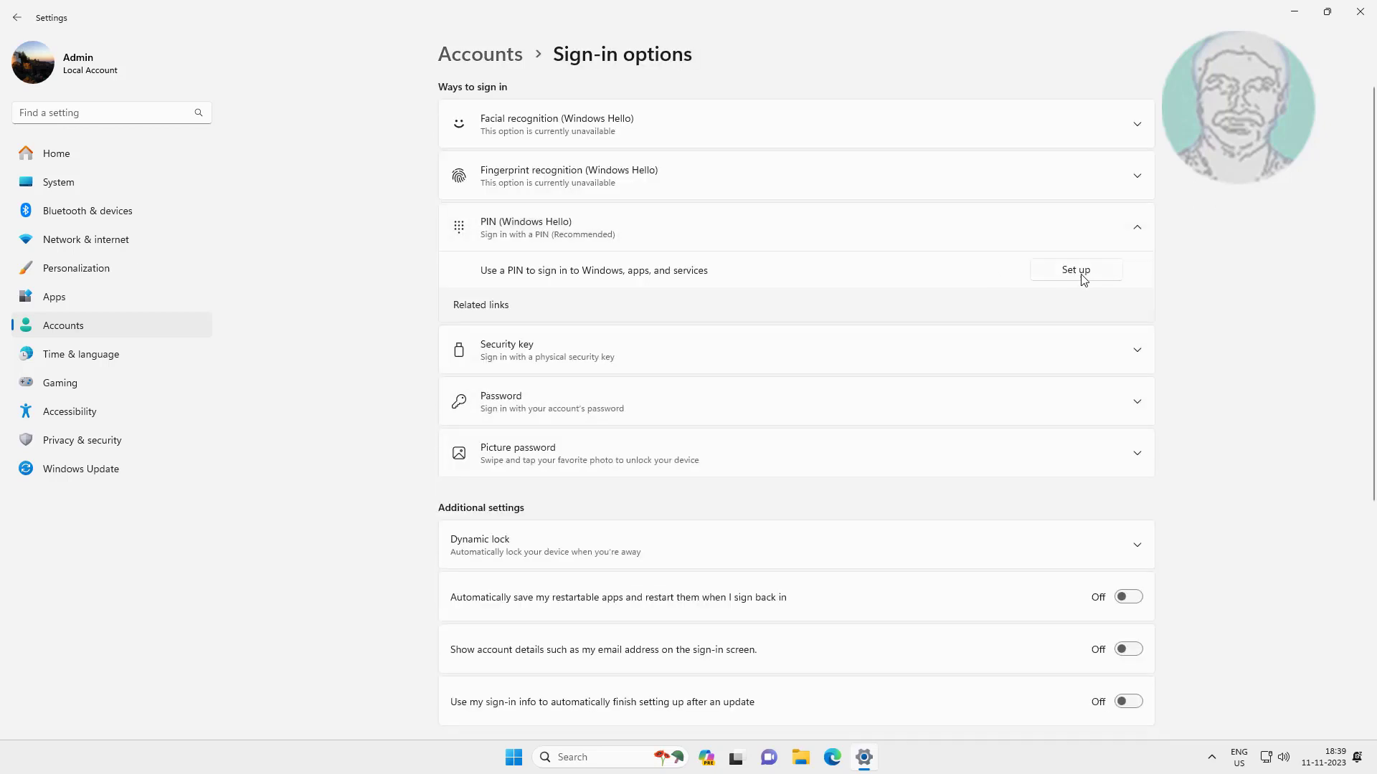
Step: Begin PIN setup and verify the account password
left_click(1075, 269)
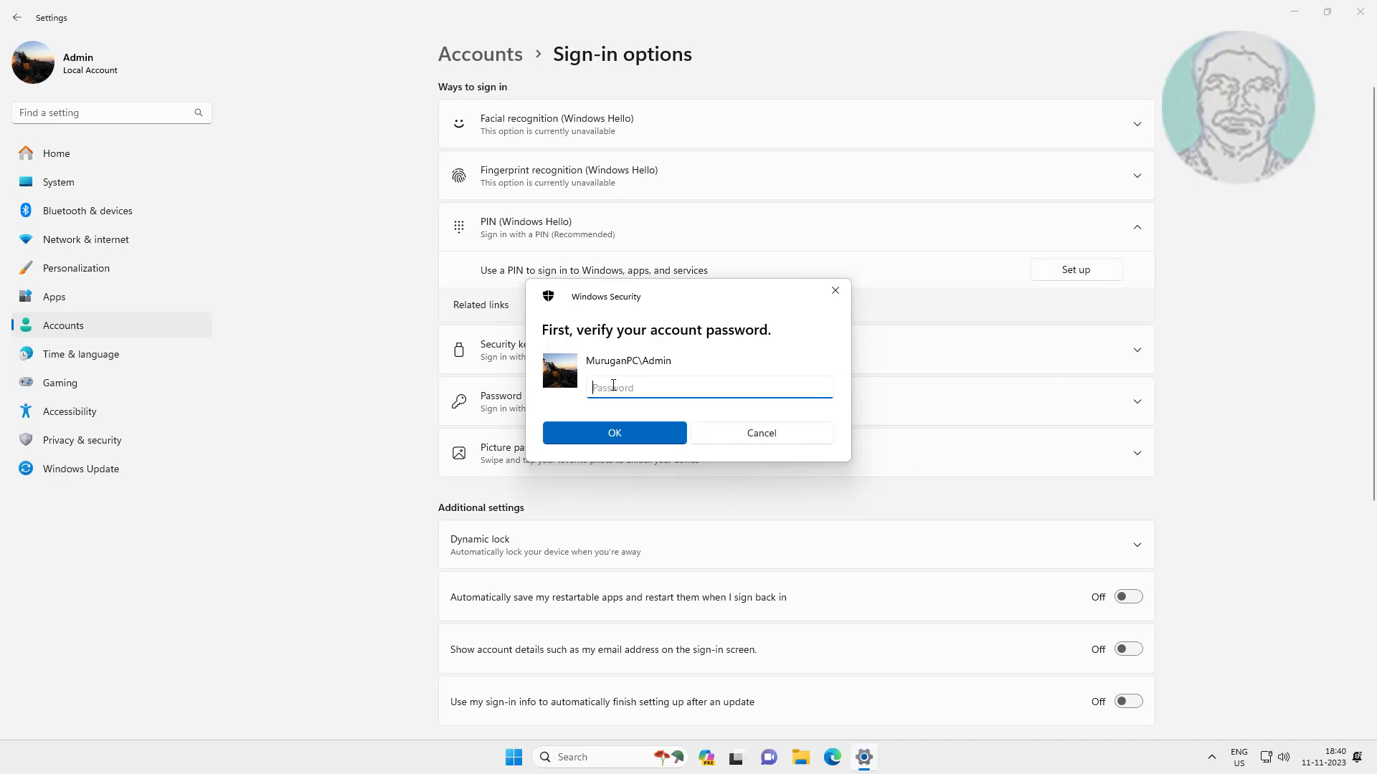
type("password")
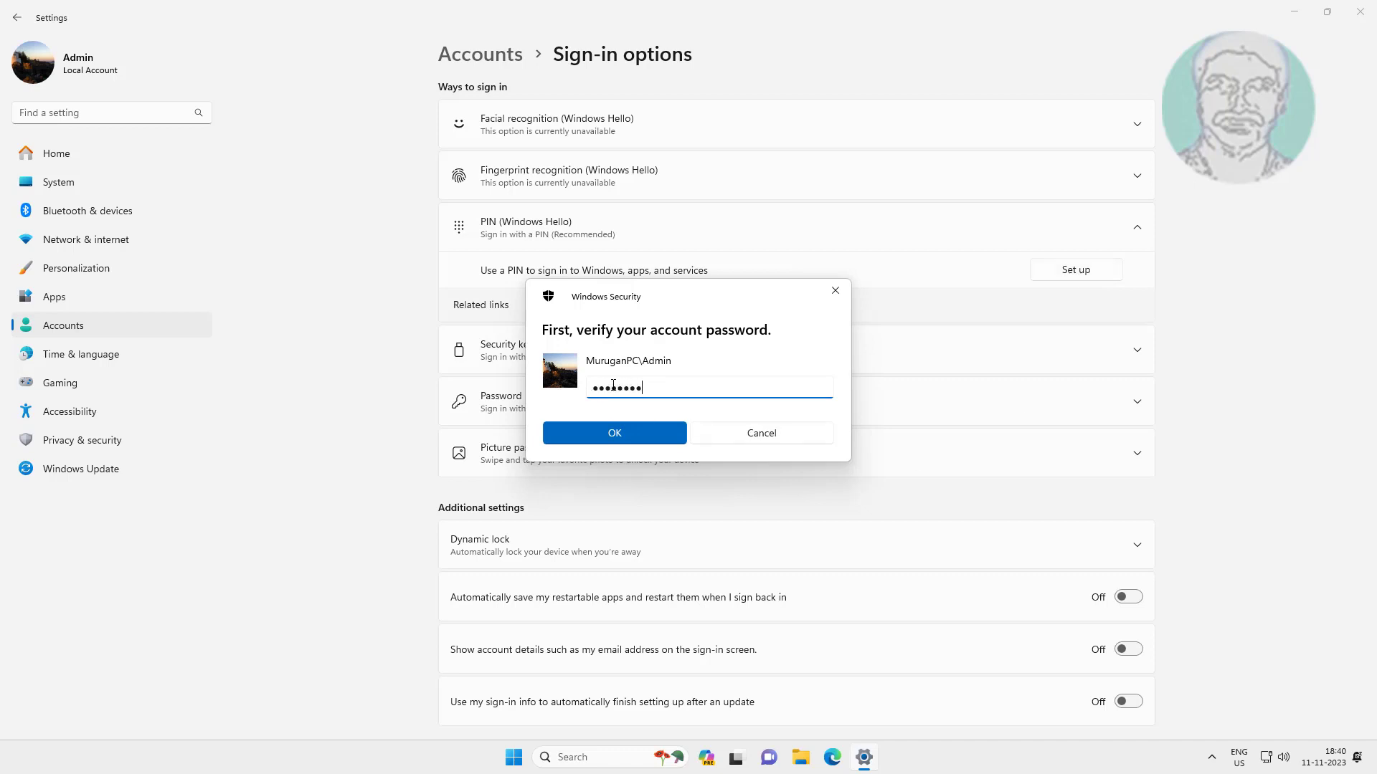
left_click(614, 431)
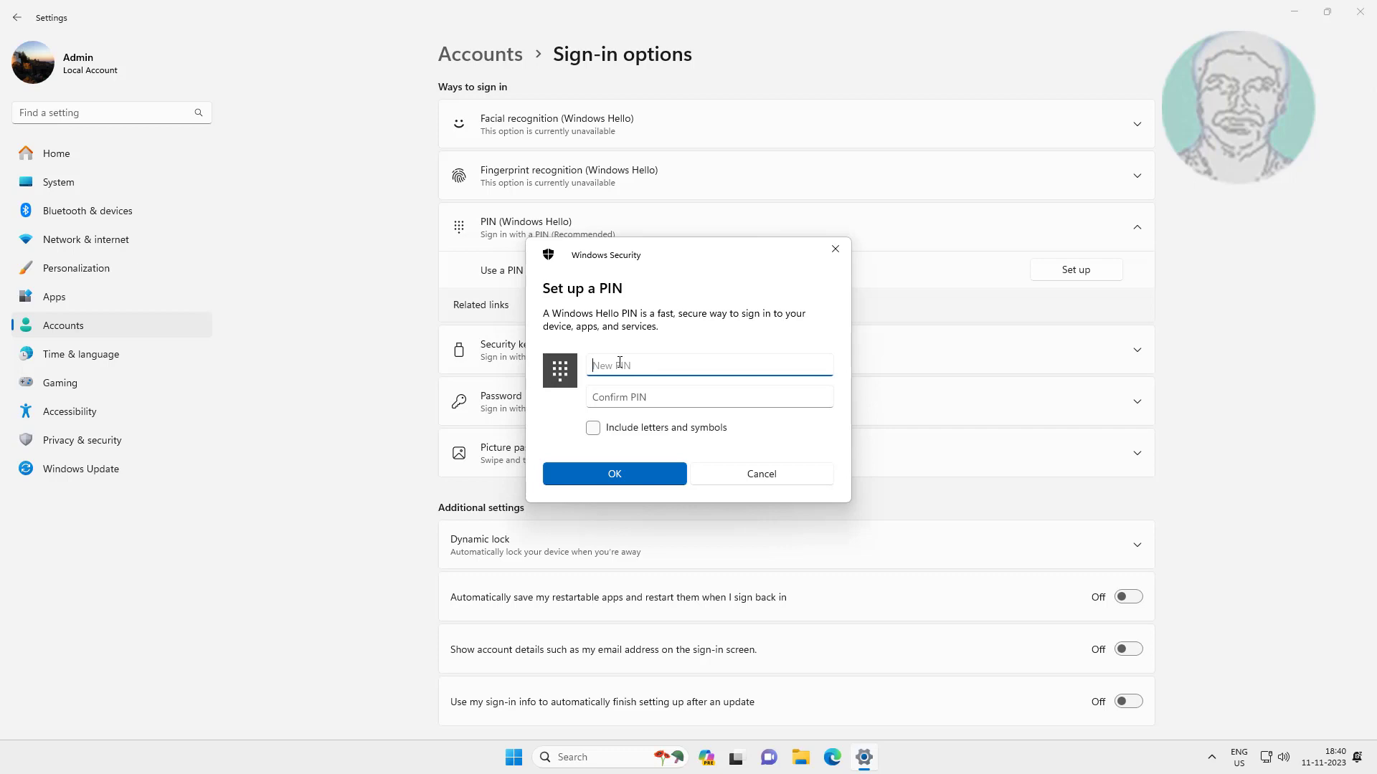
Step: Enter and confirm a new PIN with letters and symbols allowed
left_click(593, 427)
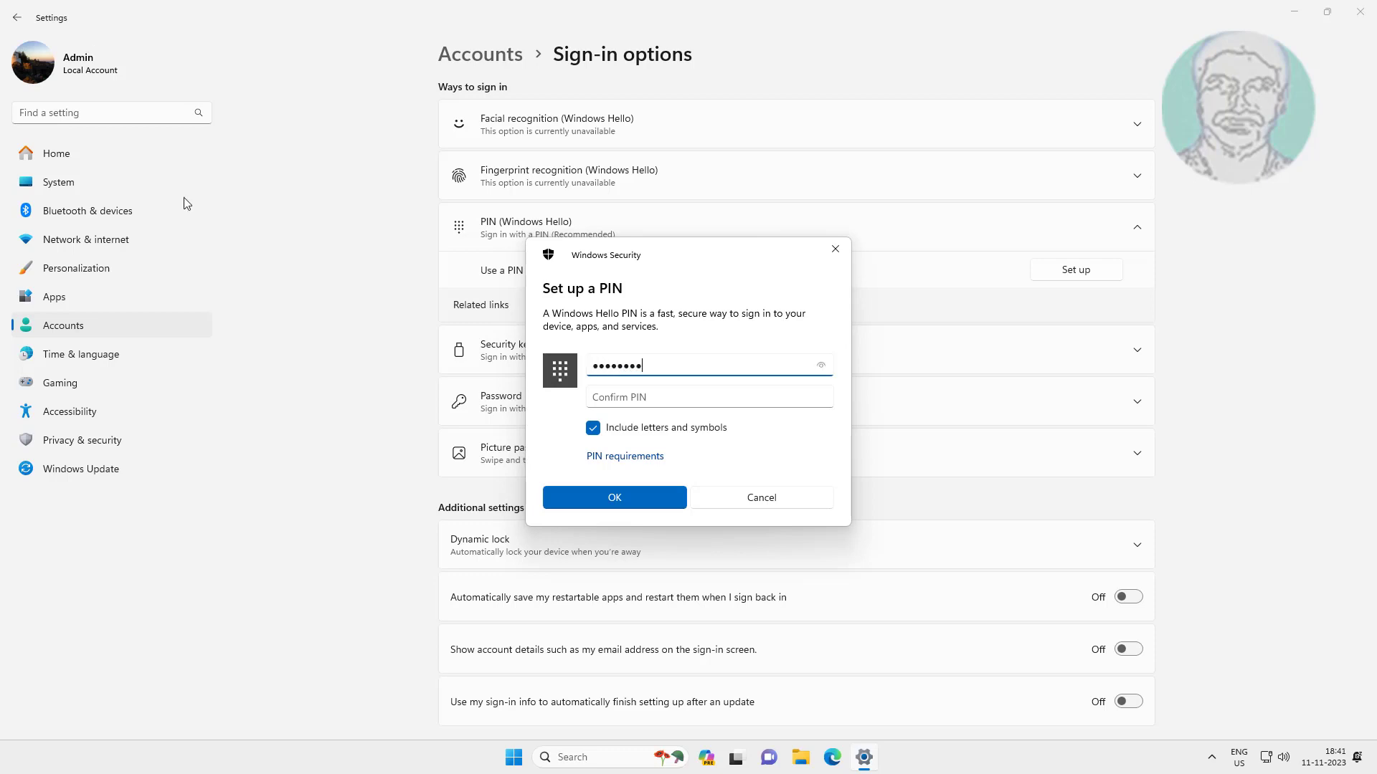
left_click(708, 396)
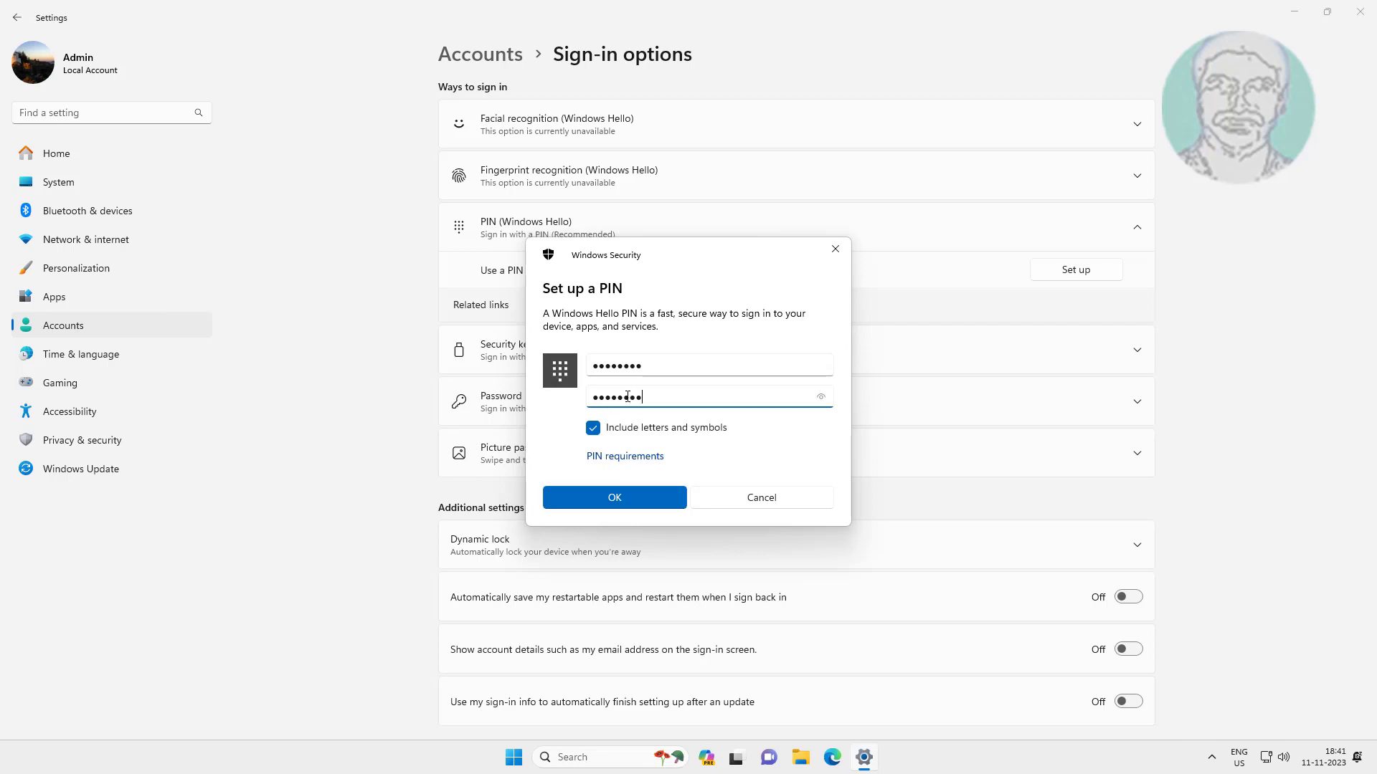
left_click(614, 497)
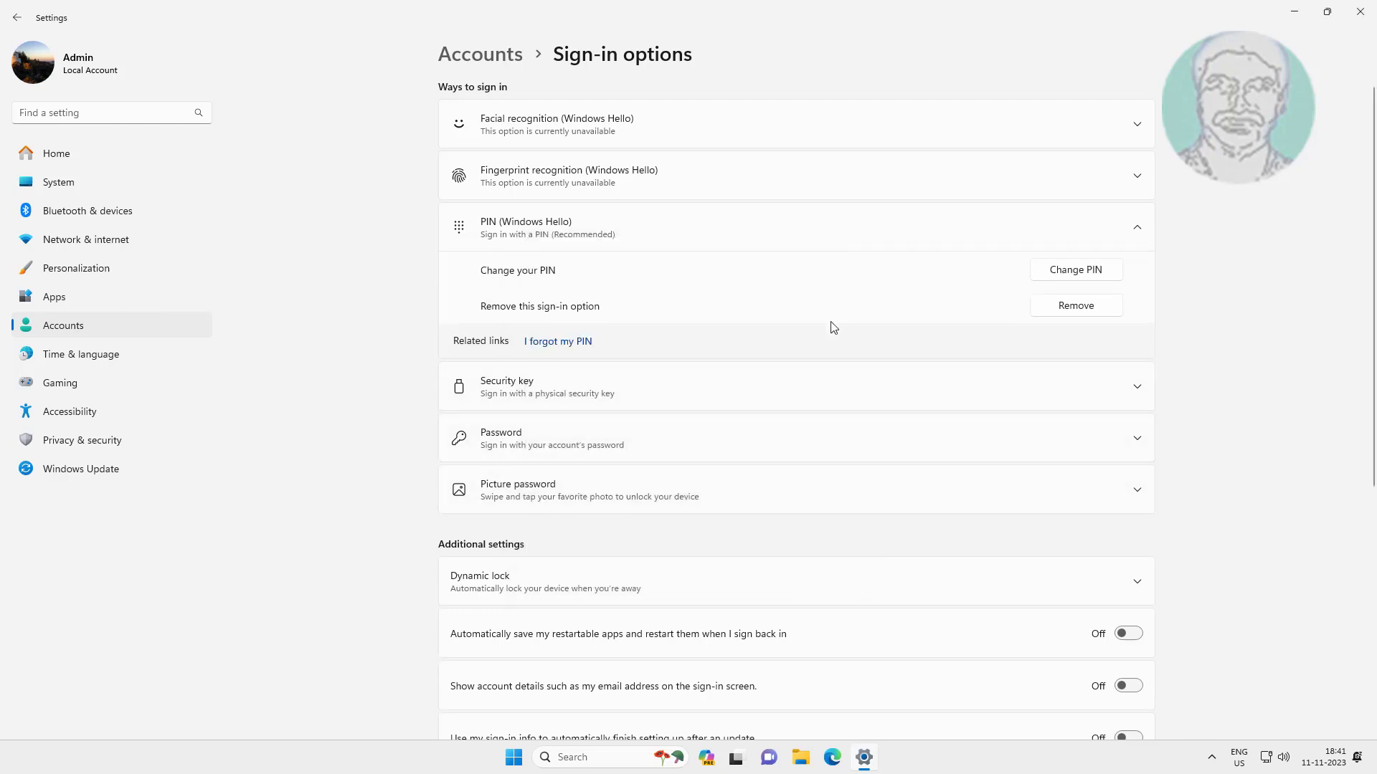
mouse_move(1197, 285)
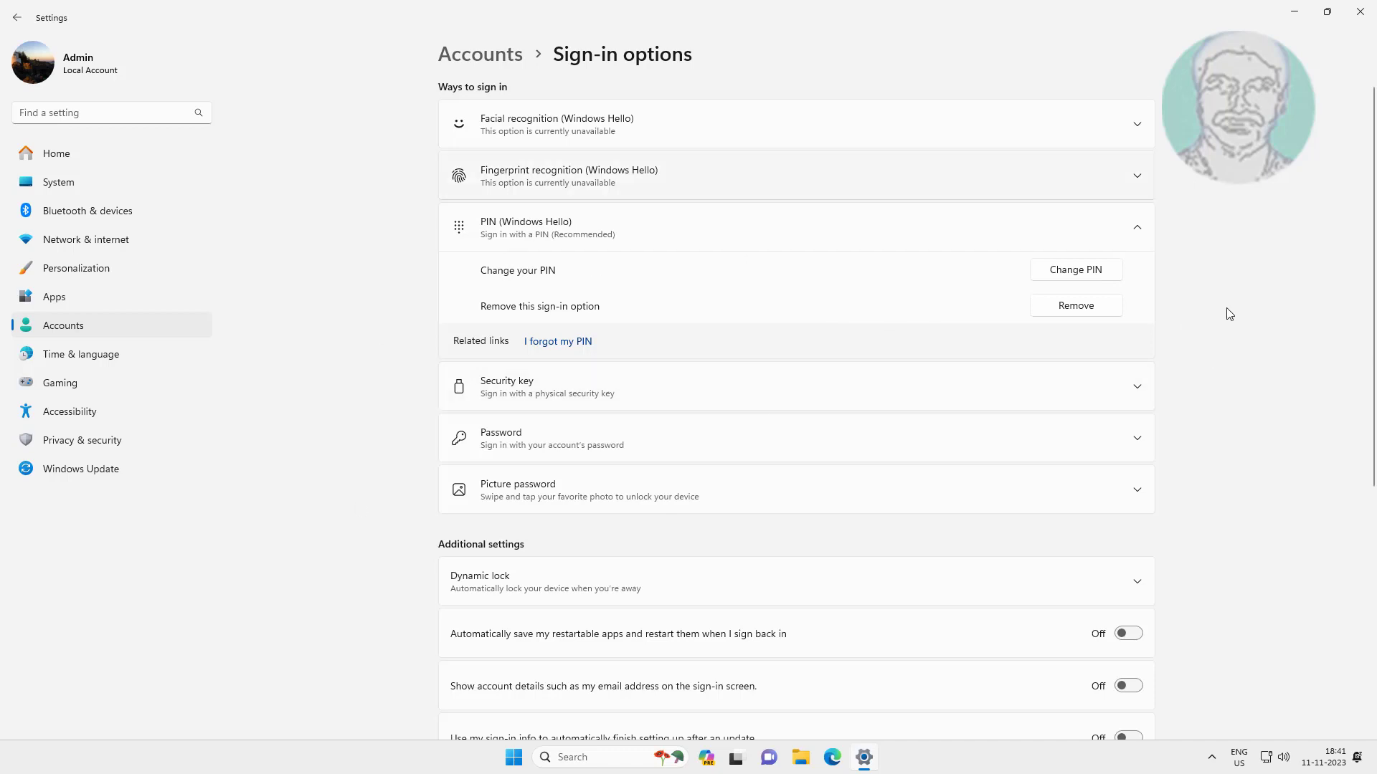
mouse_move(1360, 11)
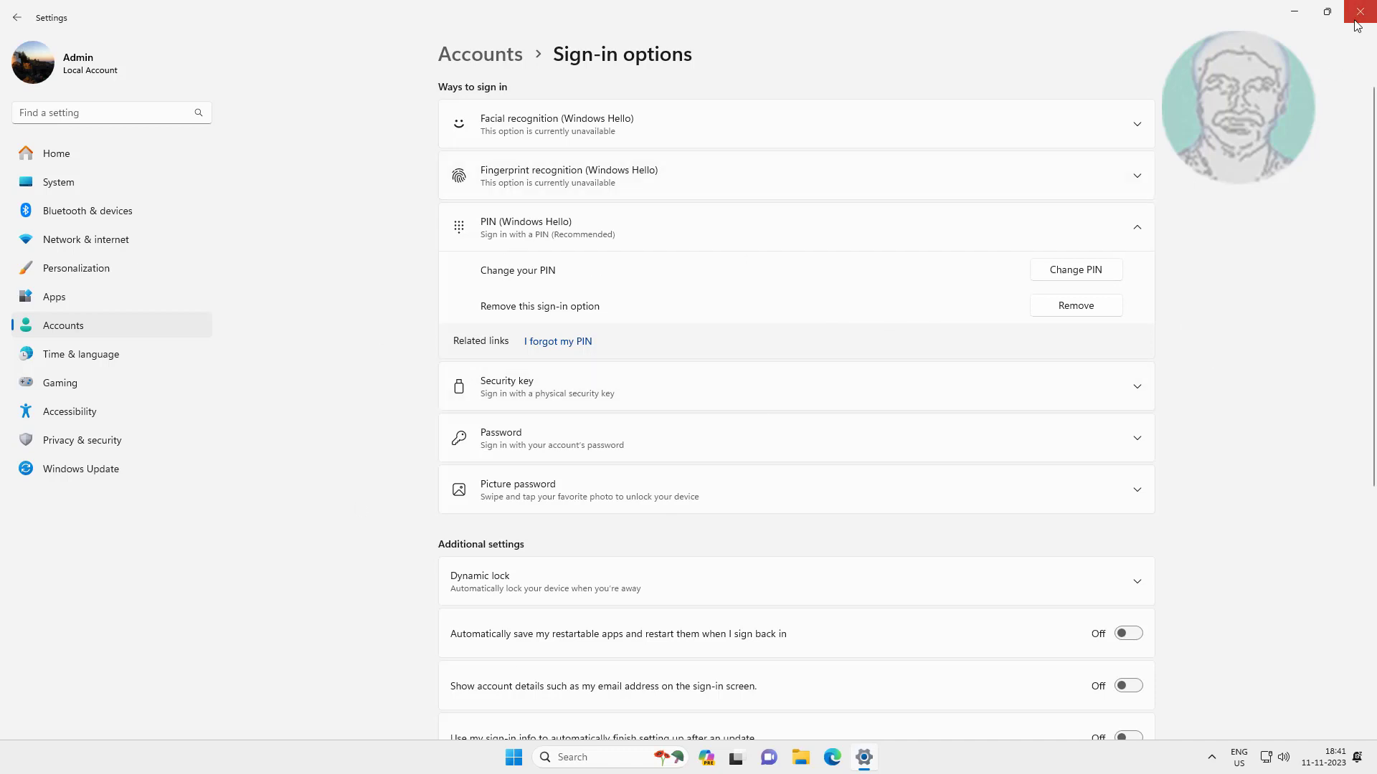
Step: Close the Settings window to return to the desktop
left_click(1360, 11)
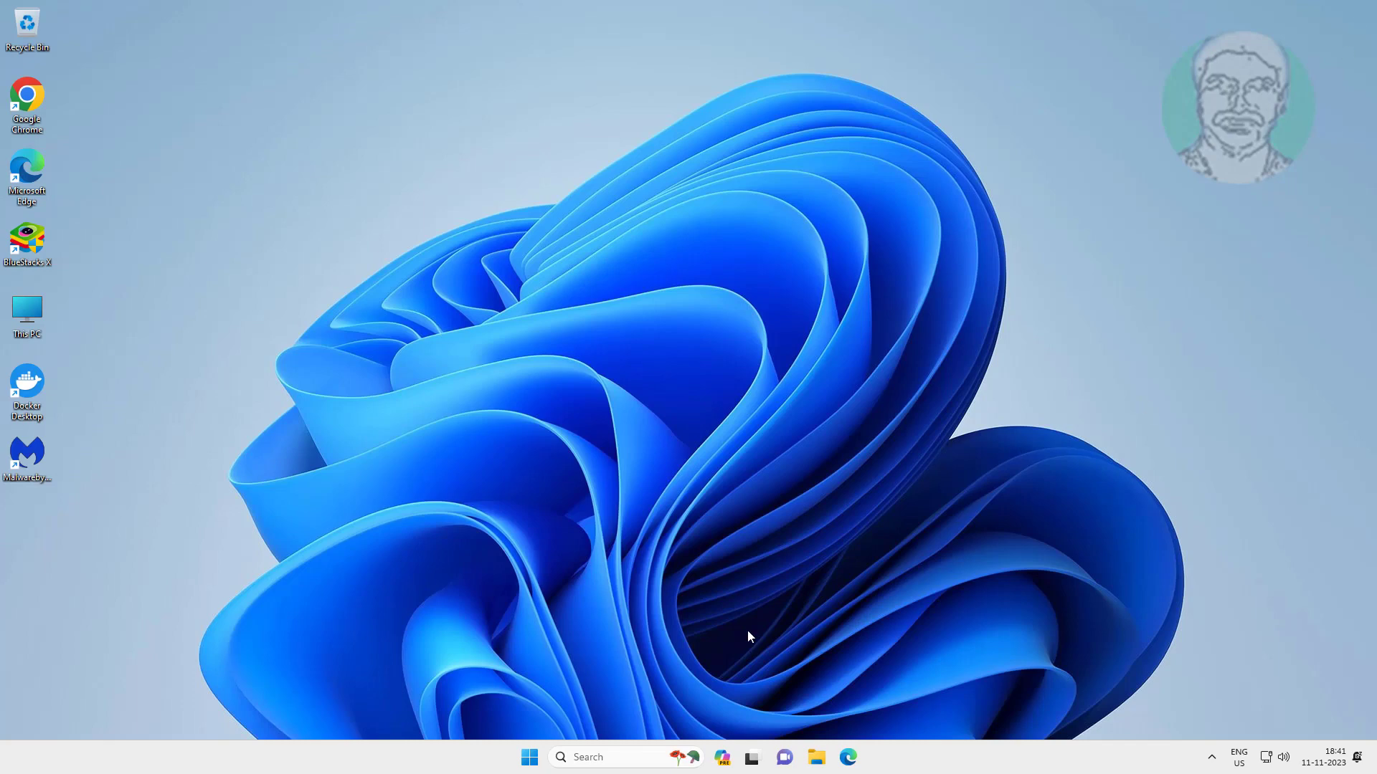